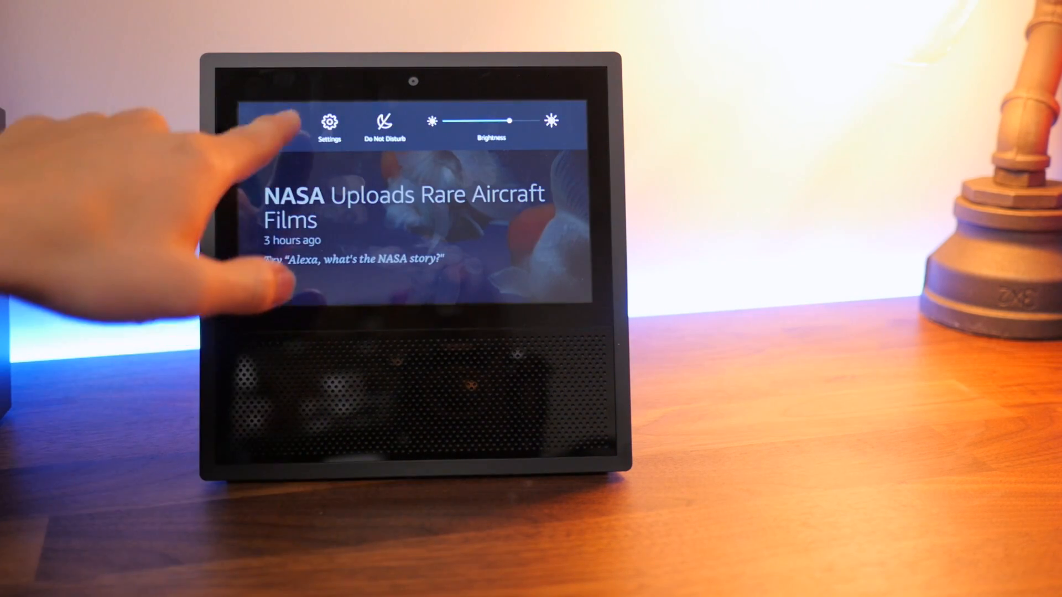
Step: Go to Settings > Home Screen, showing Background and Home Card Preferences
{"action": "left_click", "coordinate": [330, 121]}
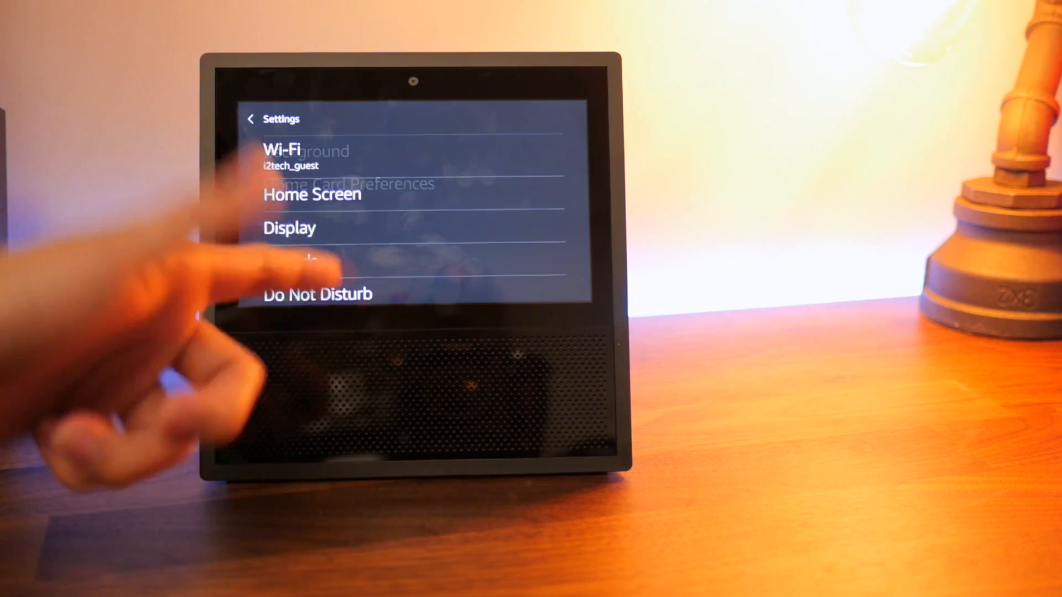
{"action": "left_click", "coordinate": [312, 195]}
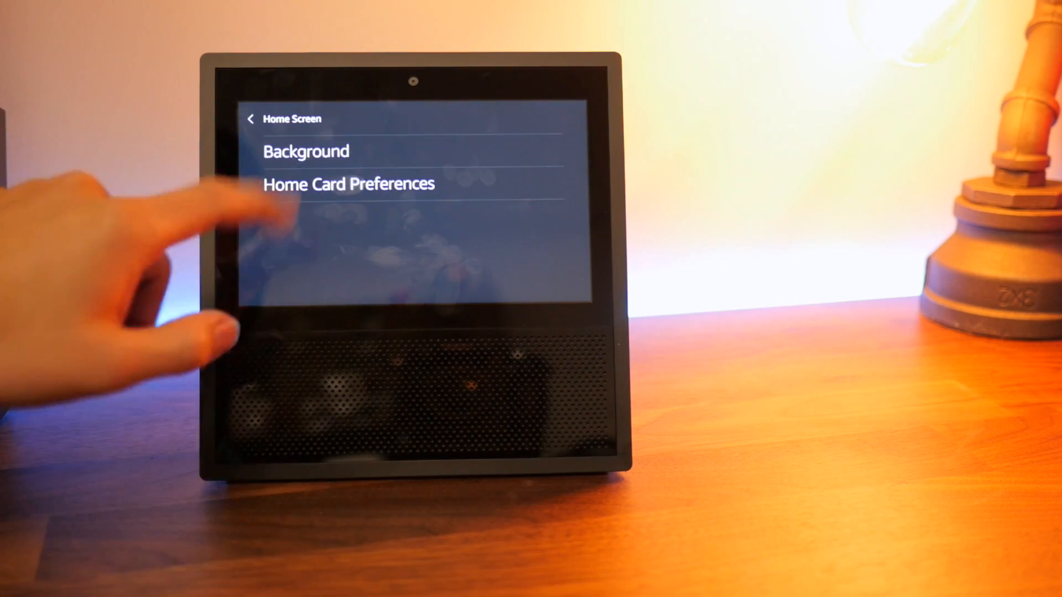
Step: Change the Background option from Default to Alexa App Photo and return to Home Screen settings
{"action": "left_click", "coordinate": [306, 152]}
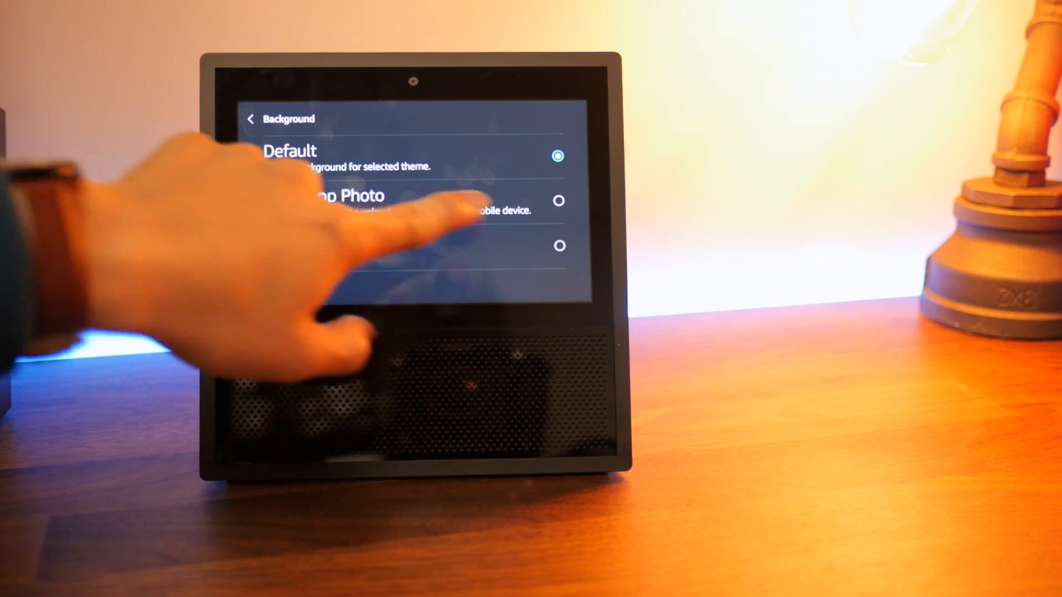
{"action": "left_click", "coordinate": [558, 200]}
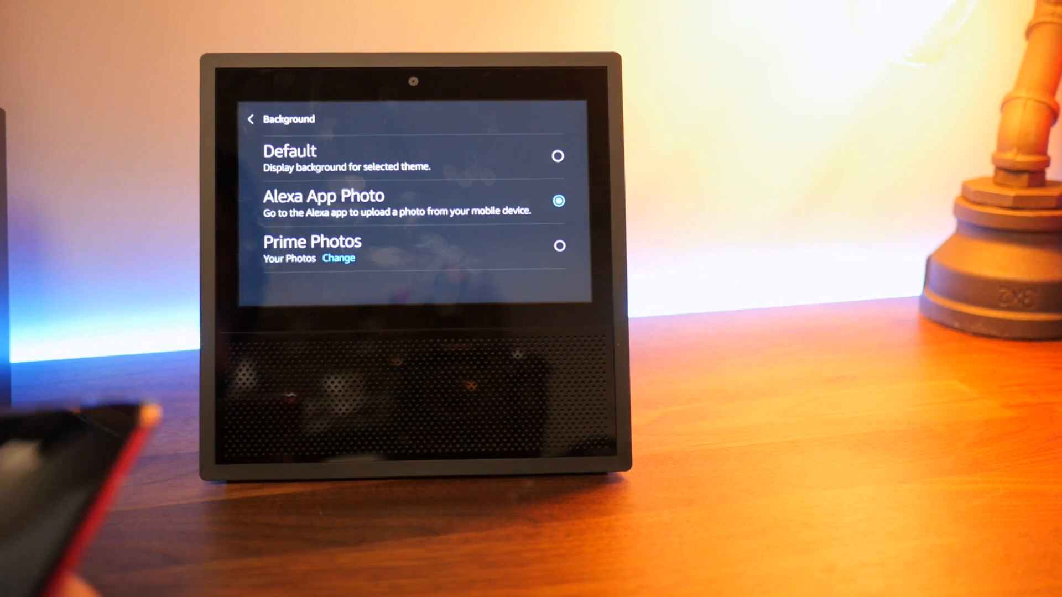
{"action": "left_click", "coordinate": [252, 118]}
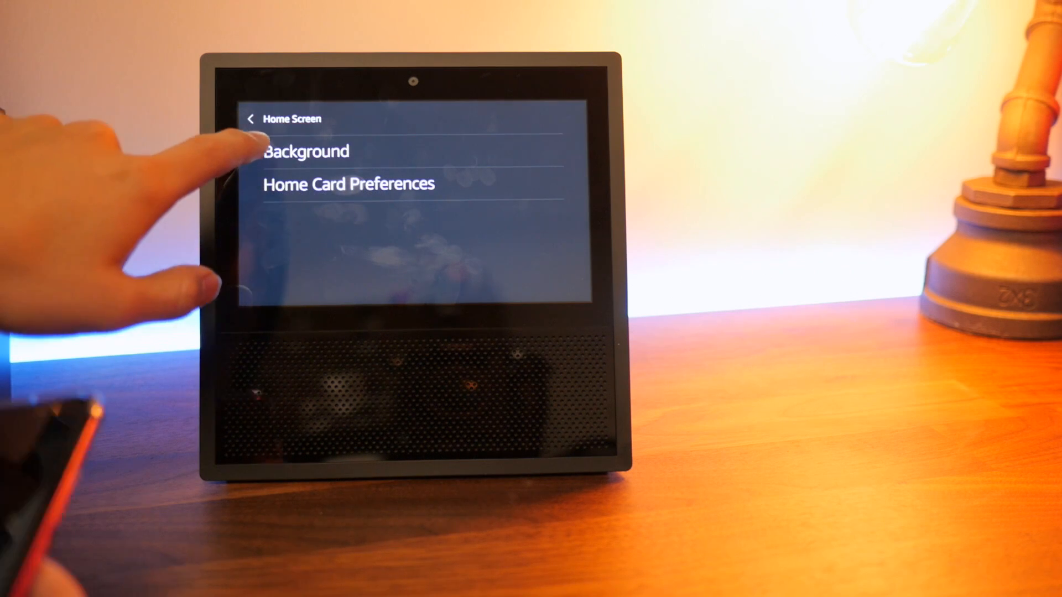
{"action": "left_click", "coordinate": [251, 118]}
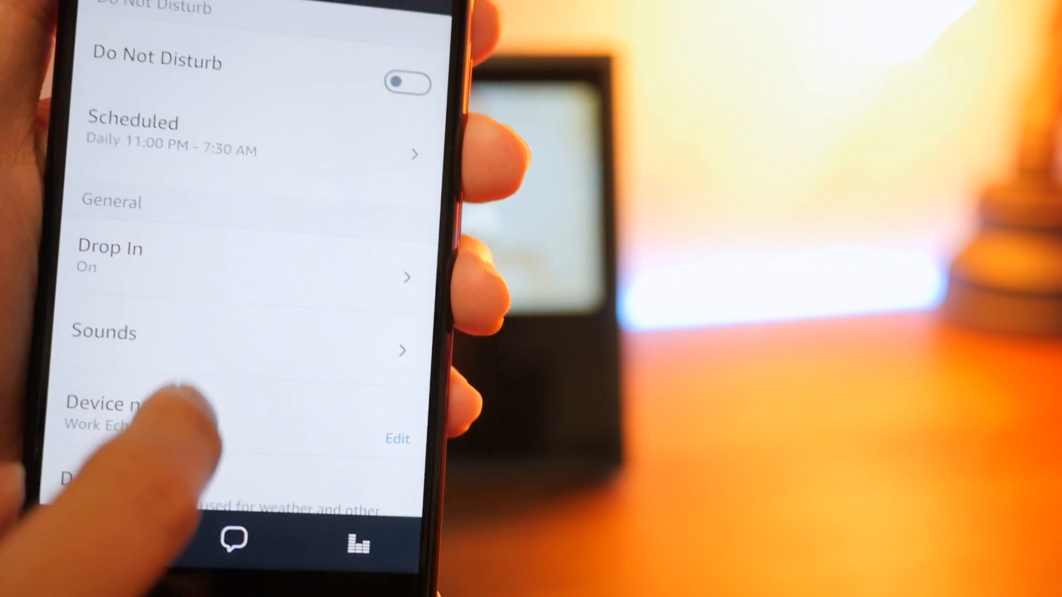
Step: Start choosing a new Home Screen Background photo with Google Drive as the source
{"action": "scroll", "scroll_direction": "down", "scroll_amount": 3}
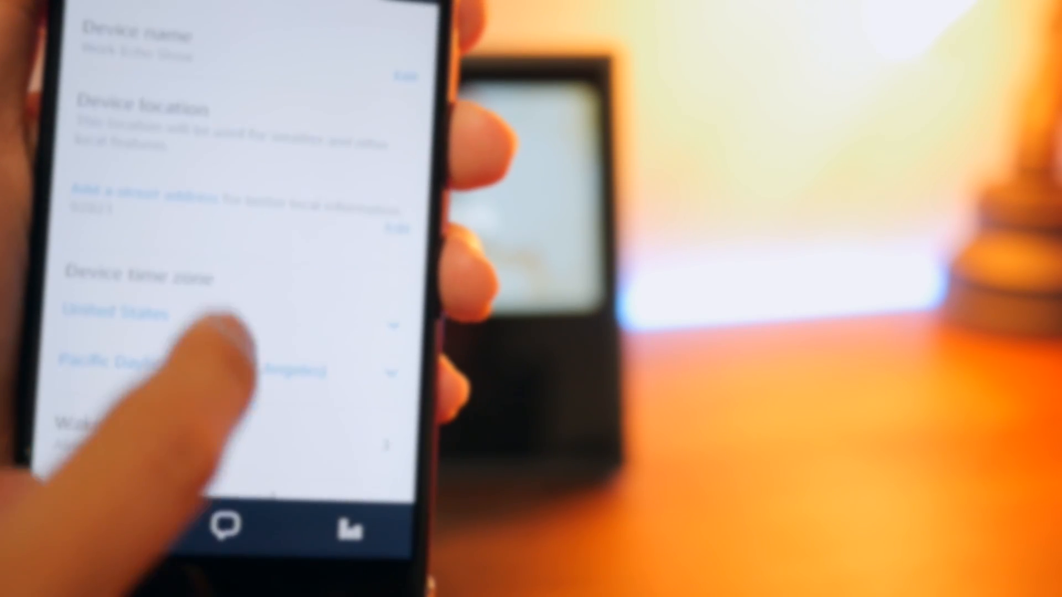
{"action": "scroll", "scroll_direction": "down", "scroll_amount": 3}
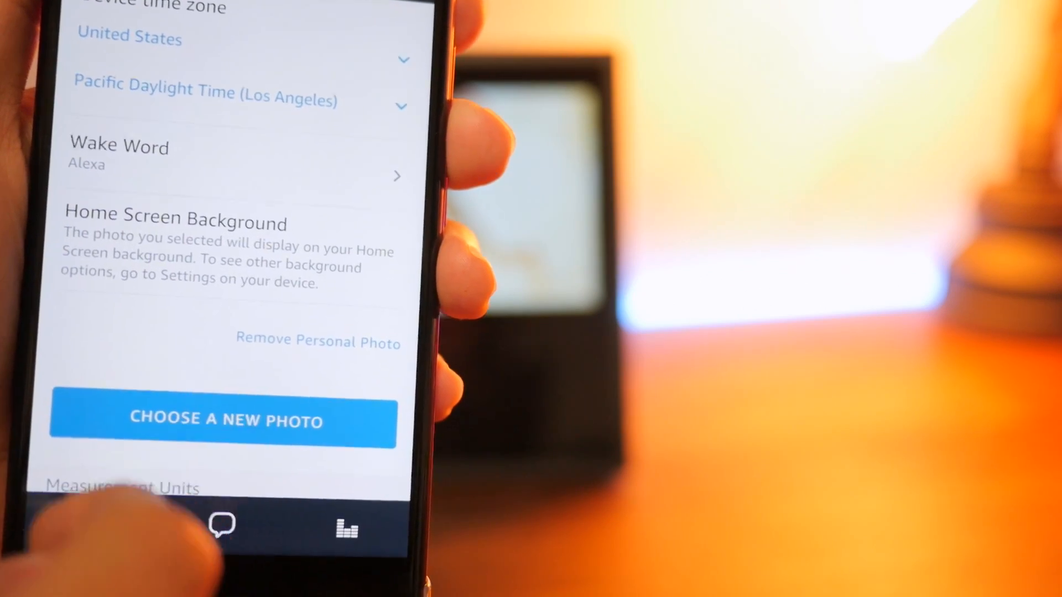
{"action": "left_click", "coordinate": [223, 420]}
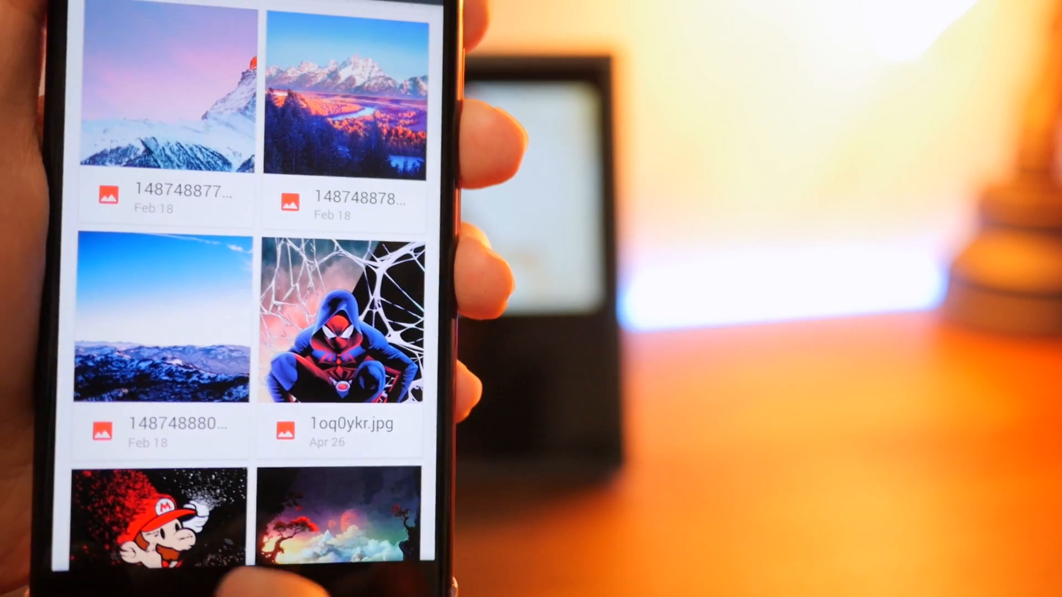
Step: Select the Ms. Marvel artwork from Drive, crop it, and upload it as the background
{"action": "scroll", "scroll_direction": "down", "scroll_amount": 3}
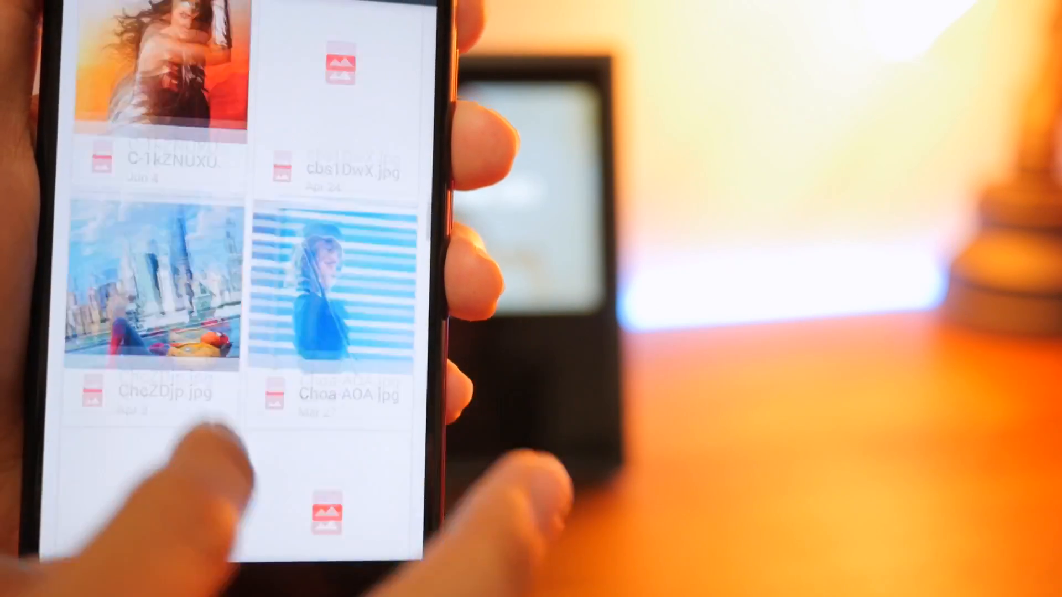
{"action": "scroll", "scroll_direction": "down", "scroll_amount": 3}
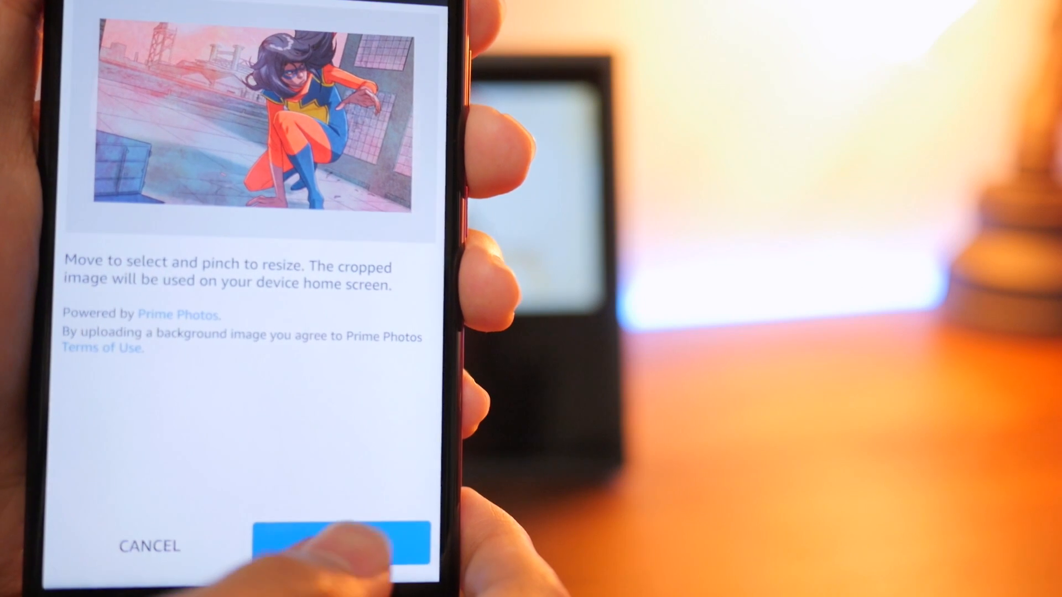
{"action": "left_click", "coordinate": [346, 549]}
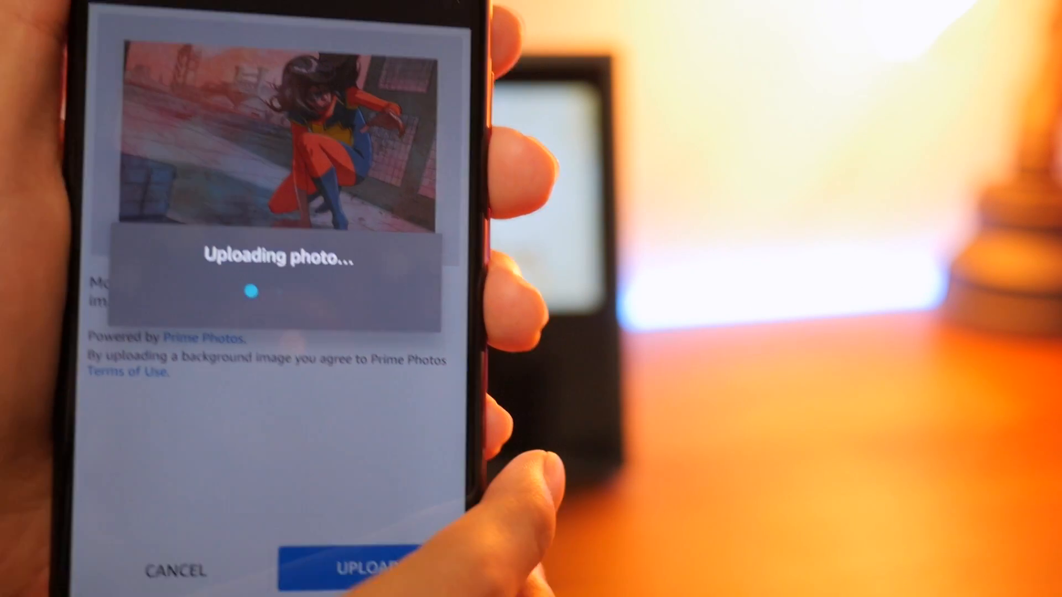